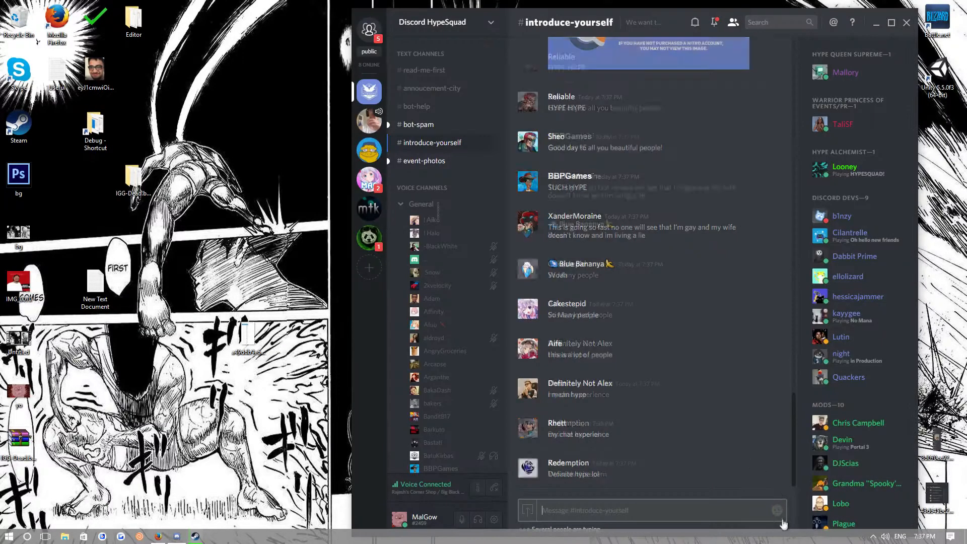
- Leave the HypeSquad #introduce-yourself chat for the Big Black And Tasty 2.0 server
left_click(776, 510)
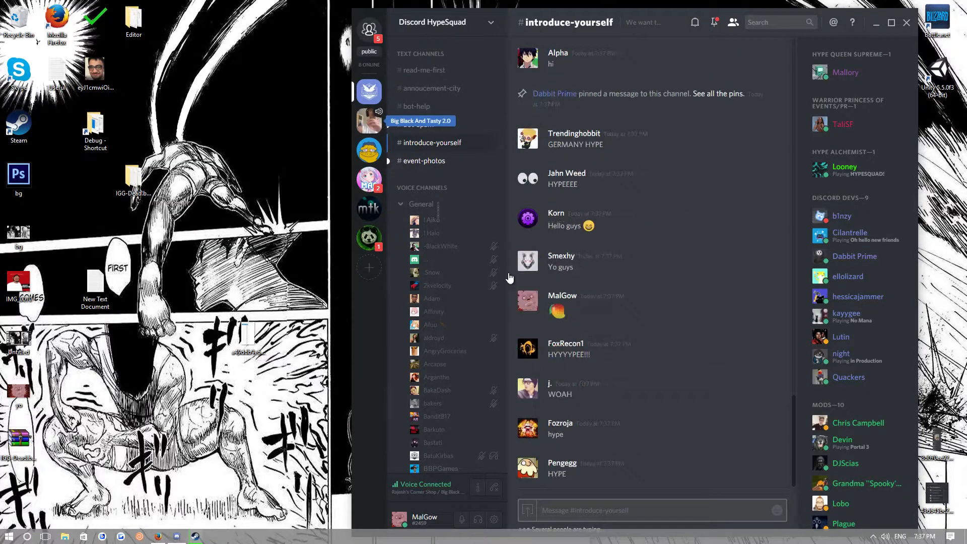
left_click(369, 120)
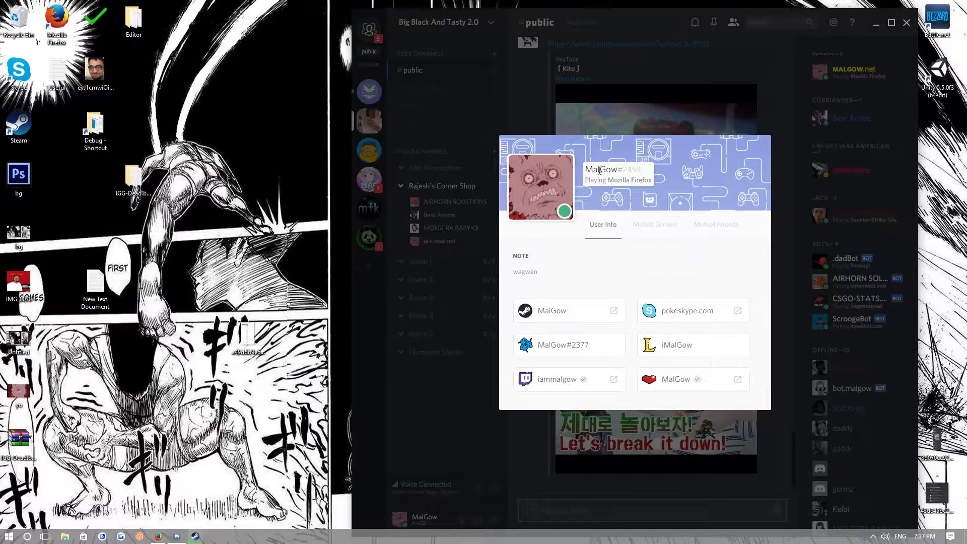
left_click(654, 224)
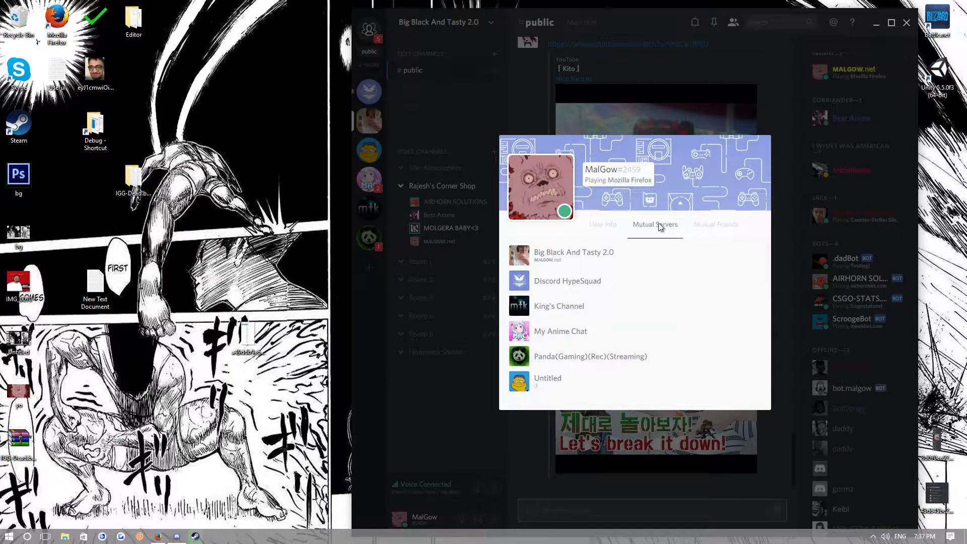
left_click(379, 89)
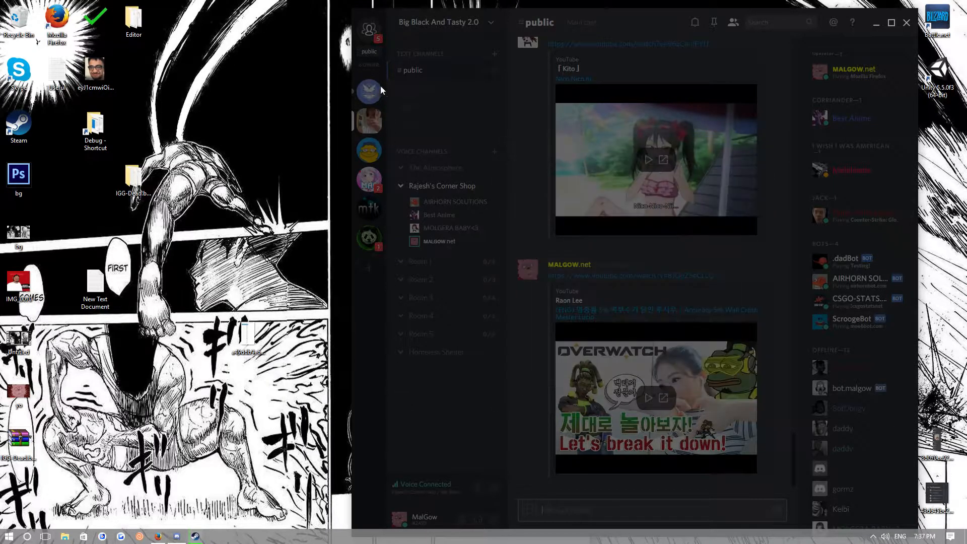
left_click(368, 91)
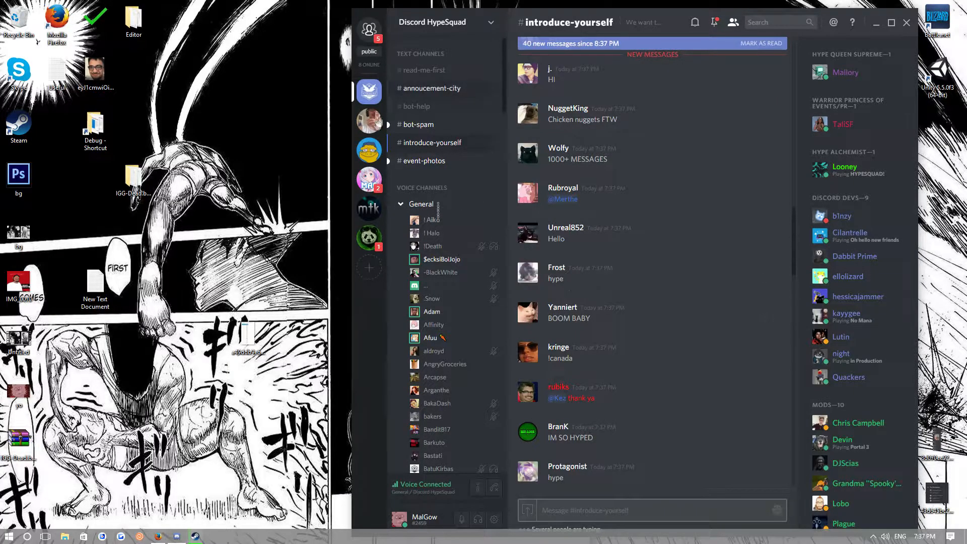
- Hop to Big Black And Tasty 2.0 and back, then scroll the General voice members
left_click(368, 121)
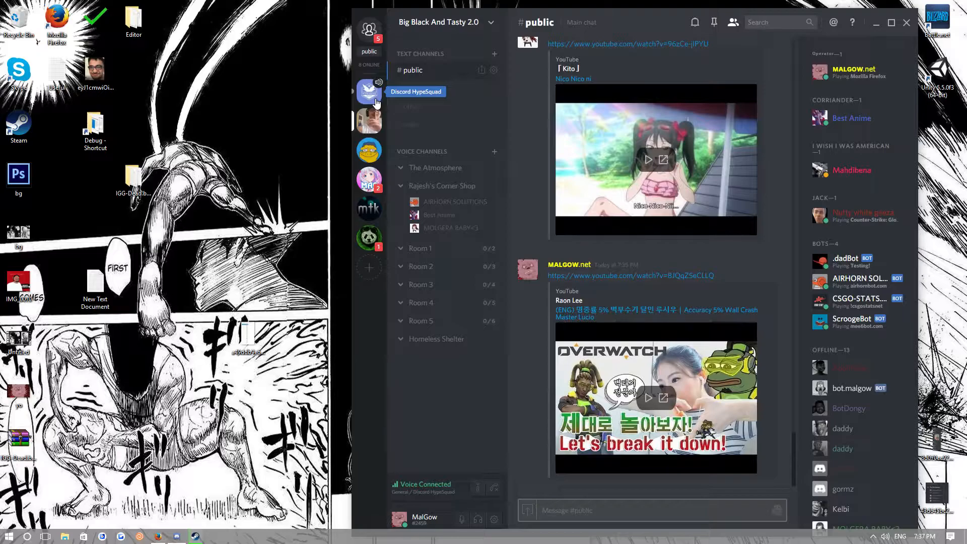
left_click(369, 92)
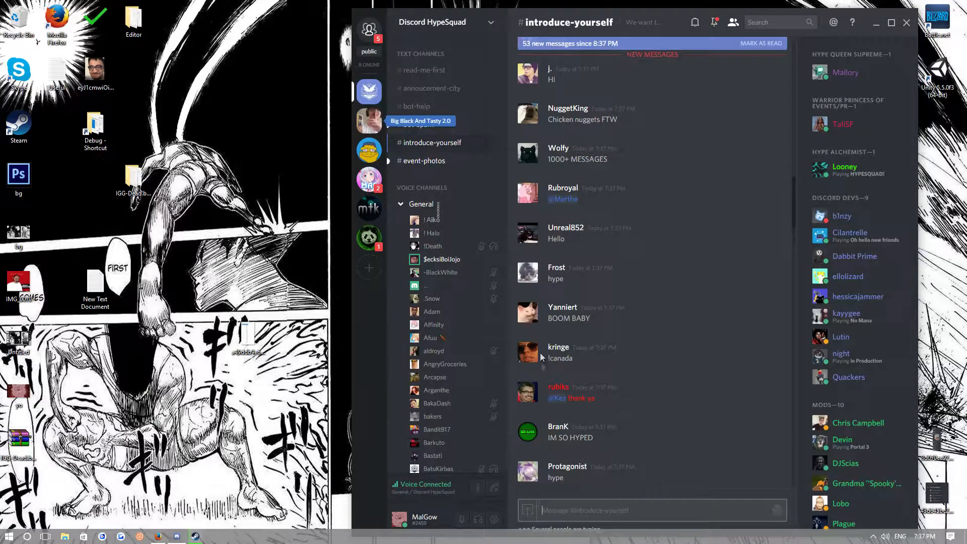
scroll("down", 3)
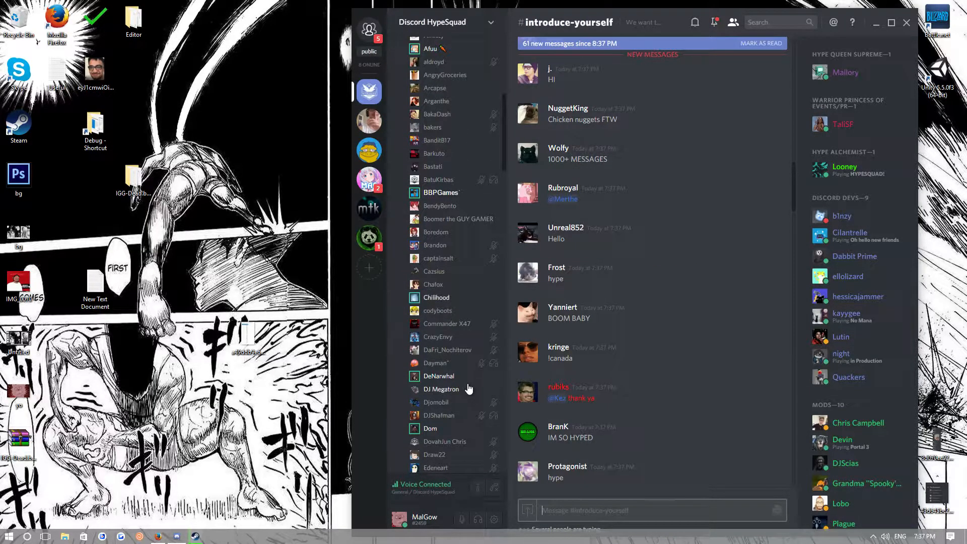
scroll("down", 3)
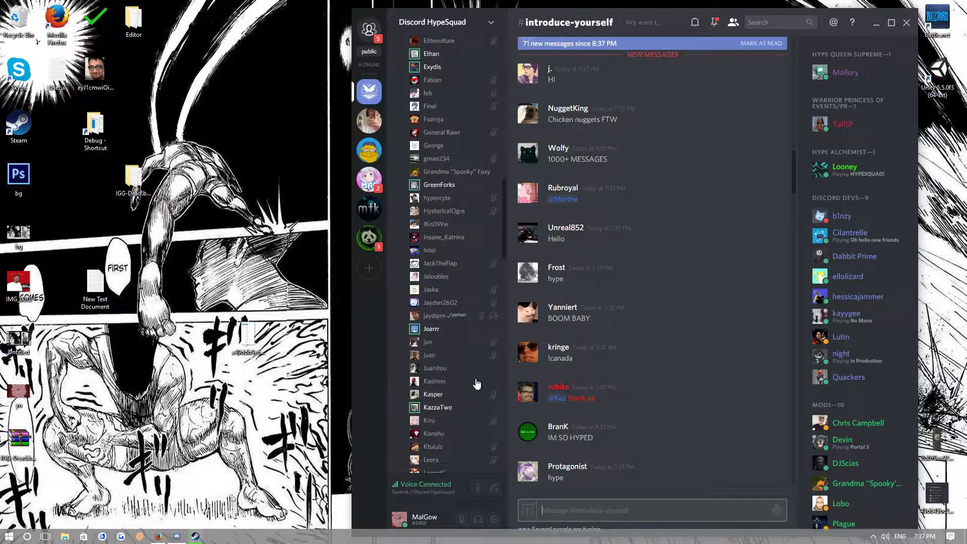
scroll("down", 3)
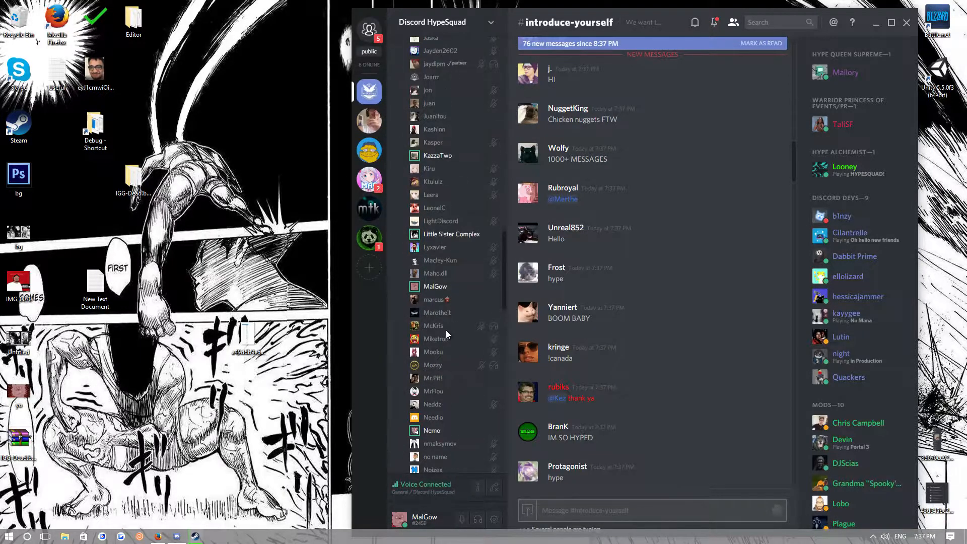
scroll("down", 3)
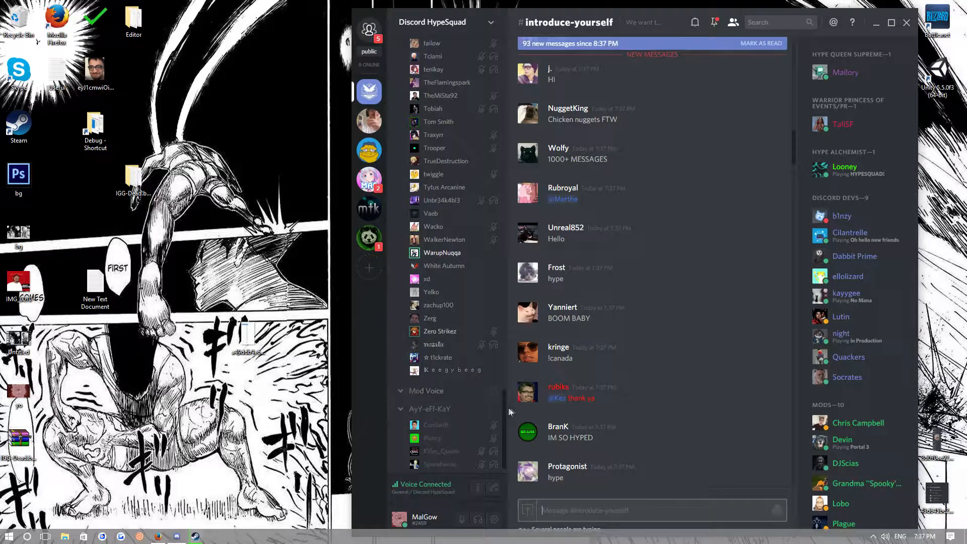
scroll("down", 3)
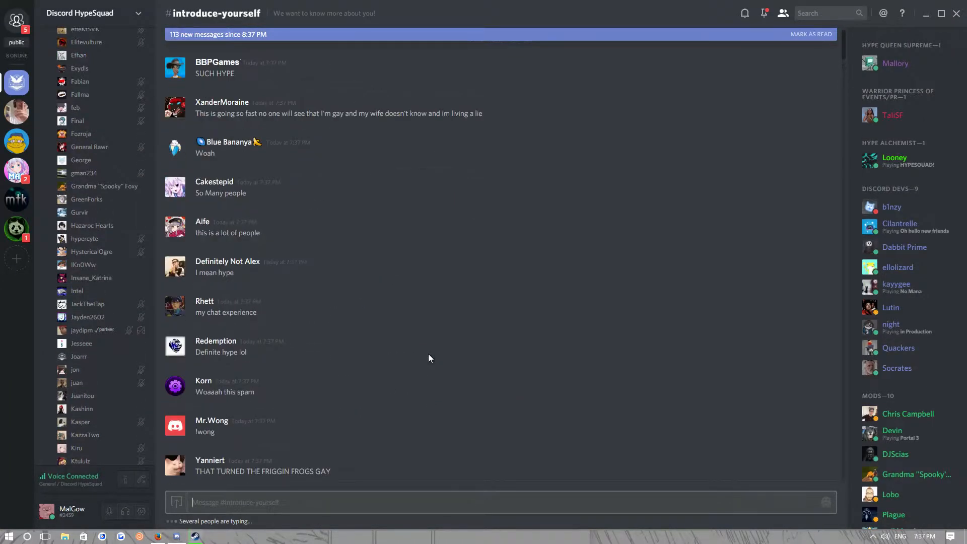
- Scroll through the #introduce-yourself messages and voice member list in the maximized window
scroll("down", 3)
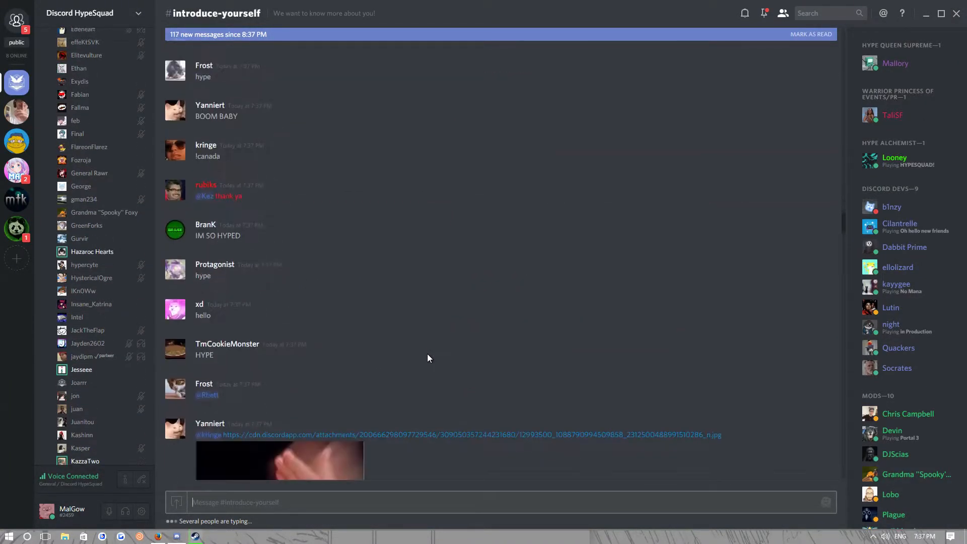
scroll("down", 3)
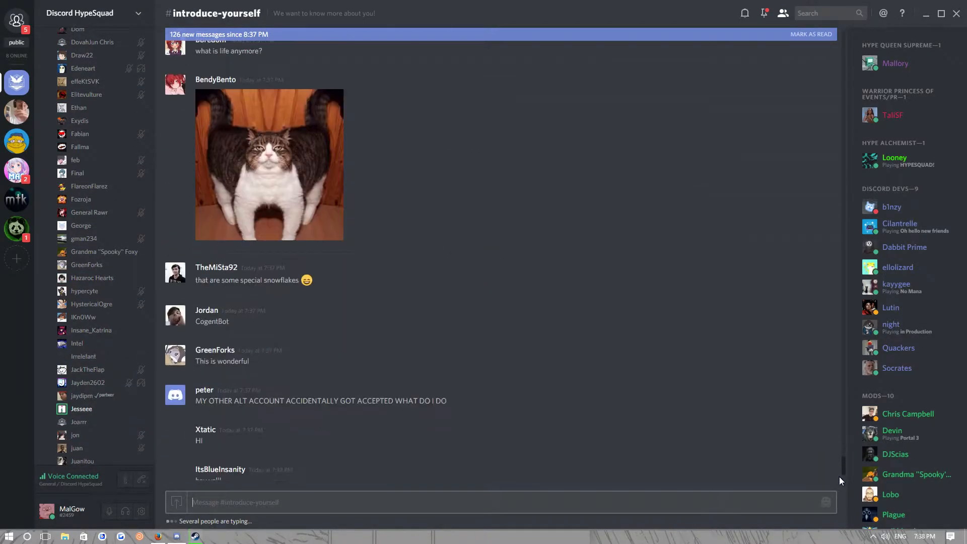
scroll("down", 3)
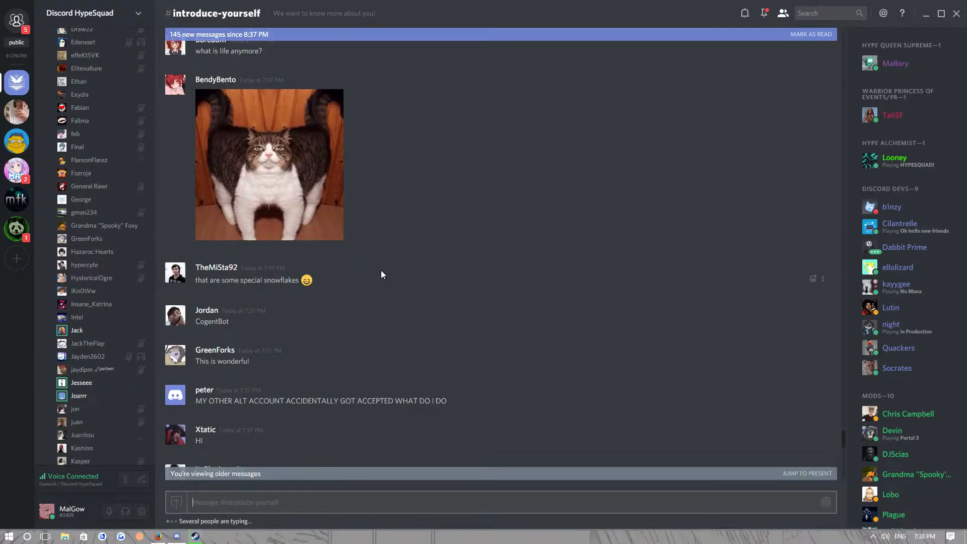
scroll("down", 3)
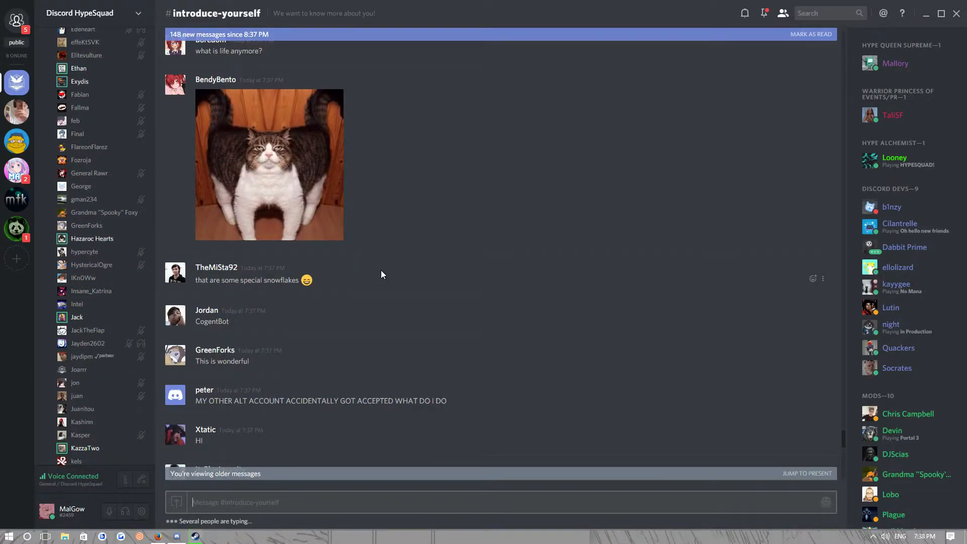